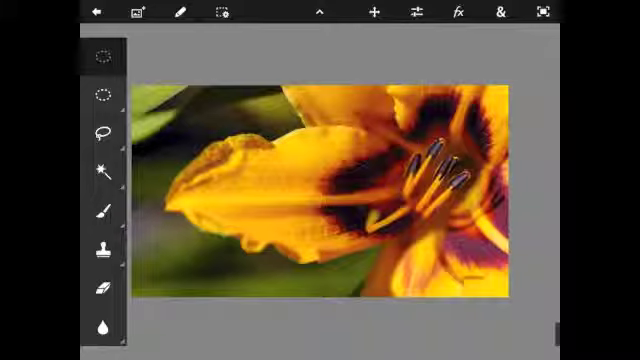
Step: Make the Rectangle Selection tool active for marking a rectangle on the flower photo
click(104, 94)
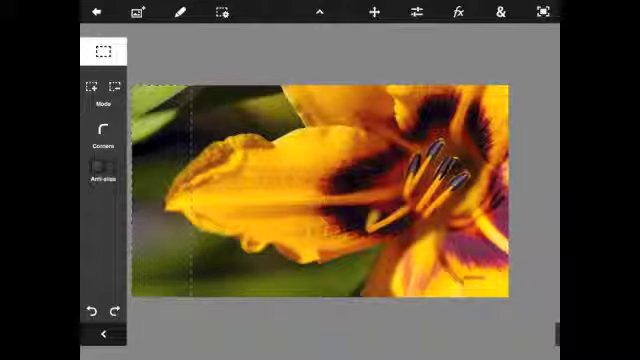
Step: Make the Circle Selection tool active for an anti-aliased selection around the flower's centre
click(104, 56)
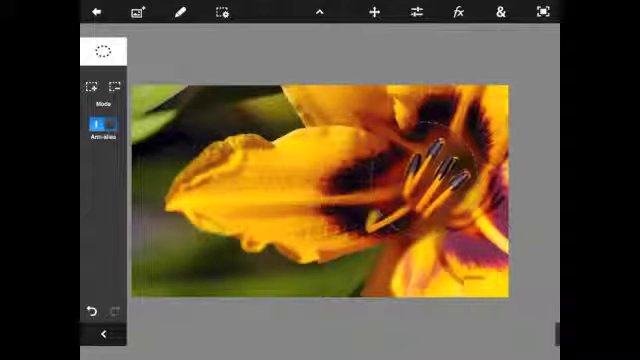
click(452, 12)
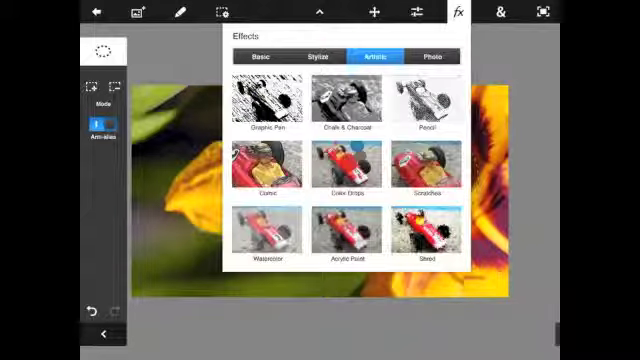
click(268, 106)
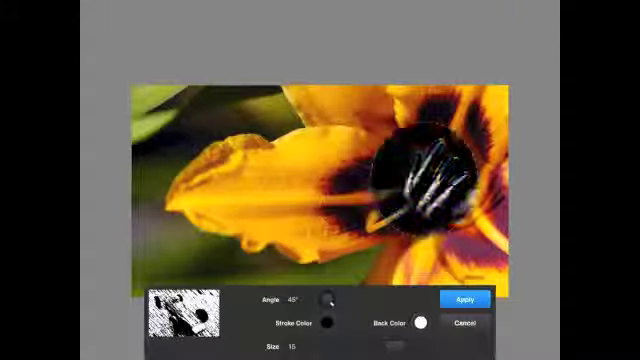
click(462, 300)
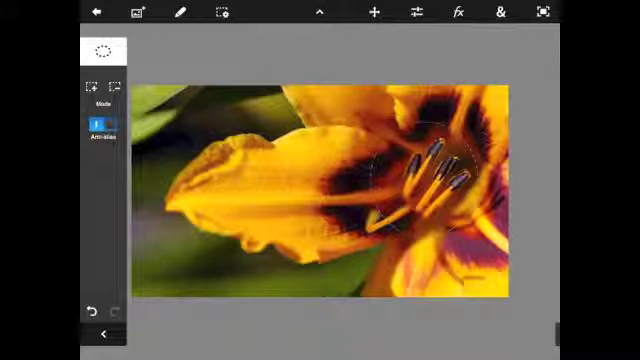
click(96, 54)
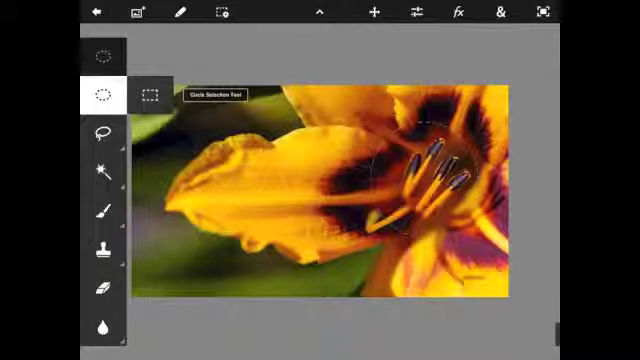